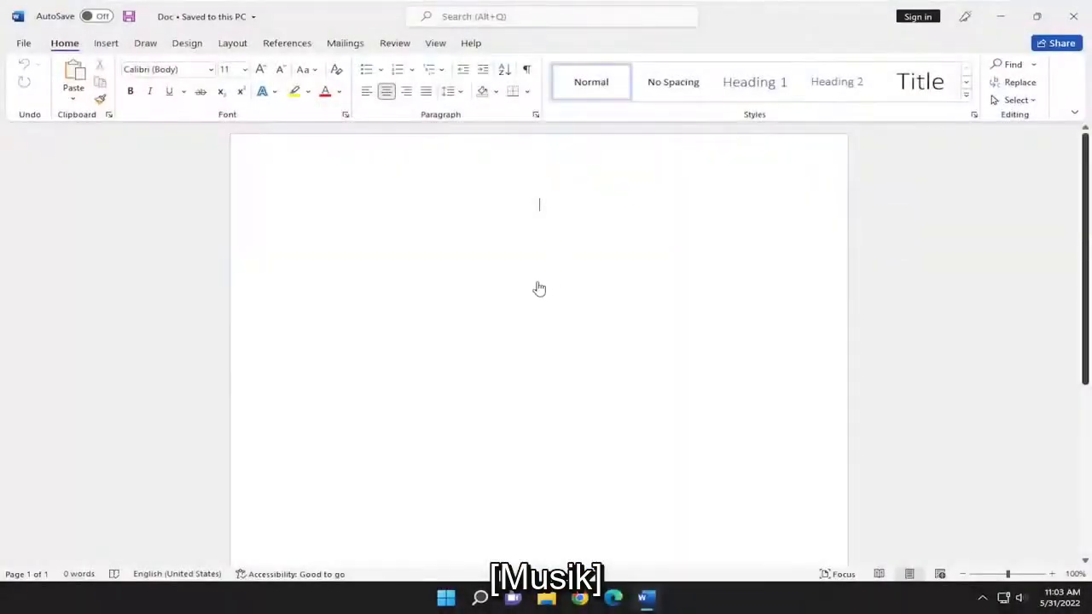
mouse_move(280, 169)
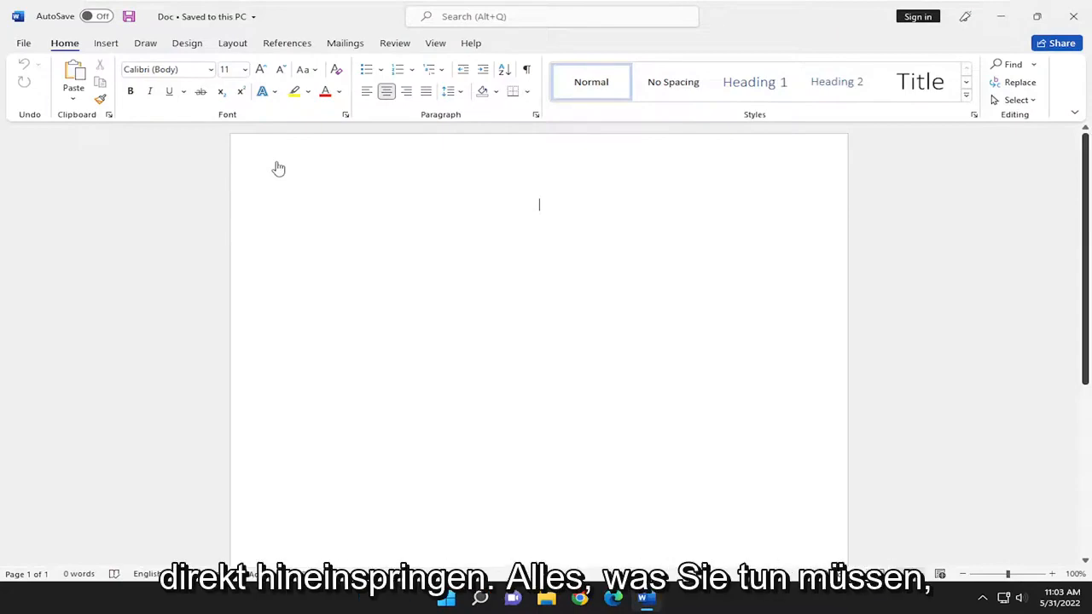
mouse_move(38, 53)
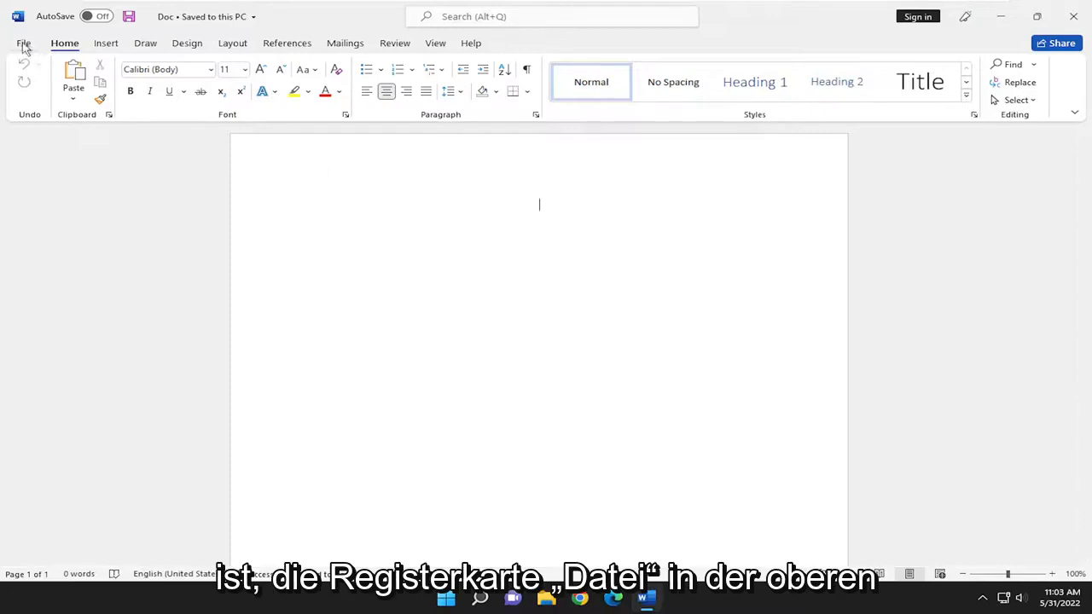
Show the Print page from the File menu for the current document
left_click(24, 42)
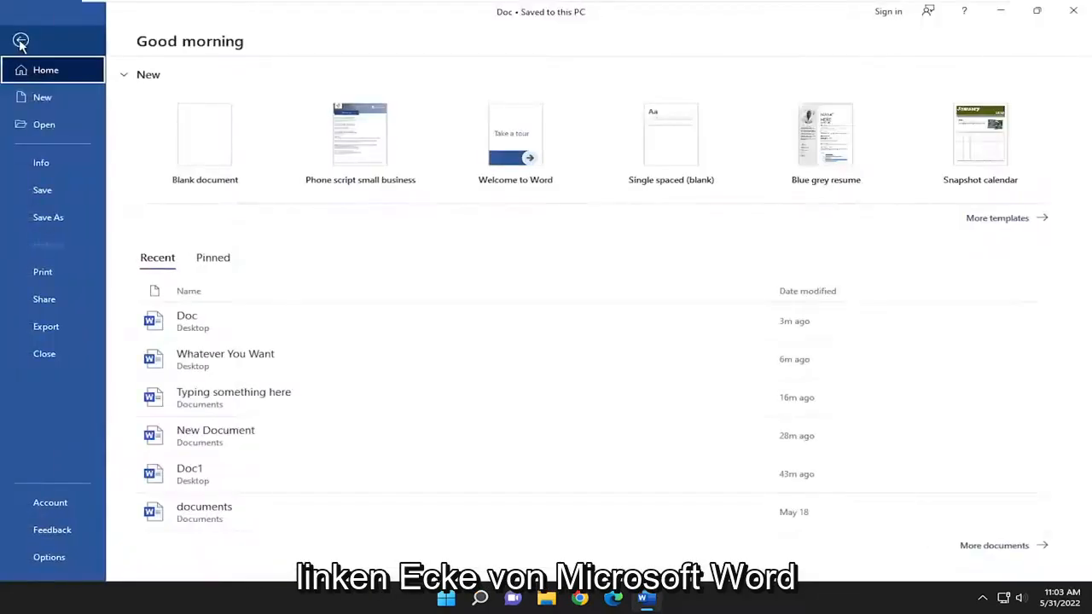
left_click(42, 271)
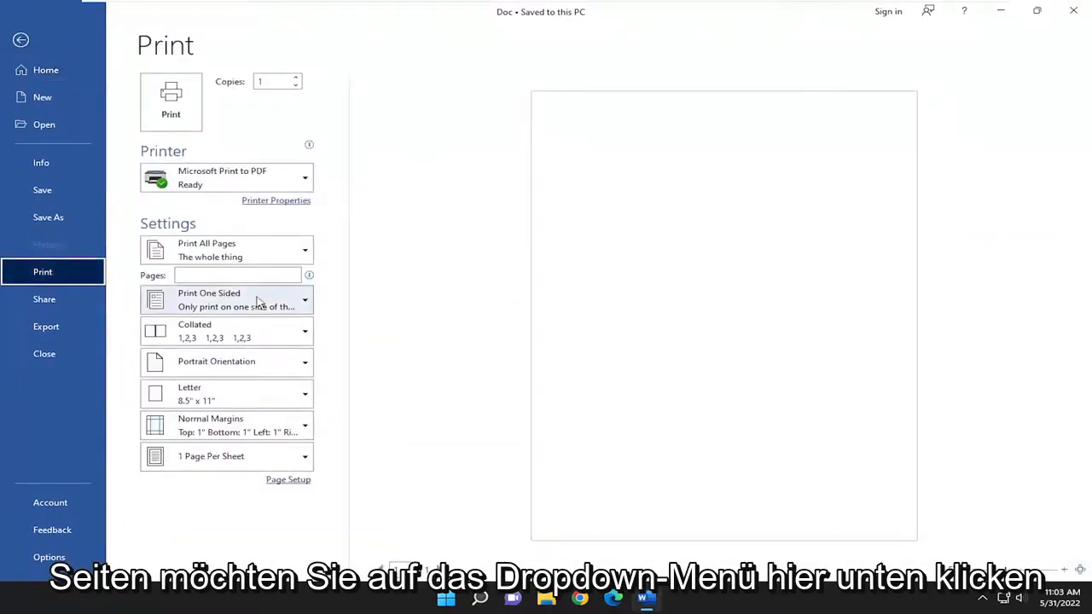
Switch from Print One Sided to Manually Print on Both Sides
left_click(304, 300)
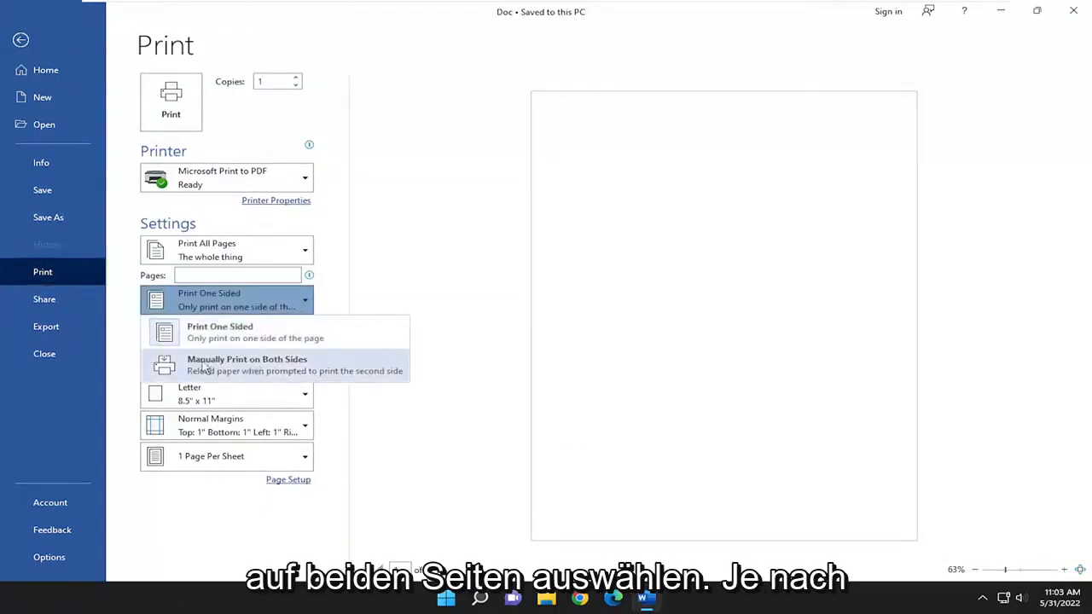
mouse_move(253, 372)
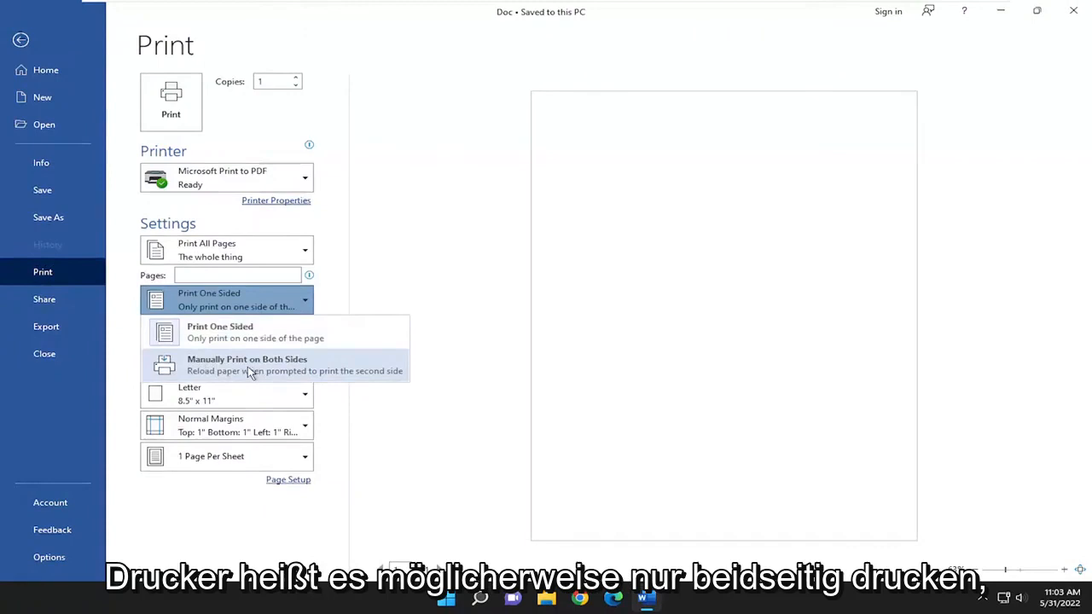
left_click(245, 365)
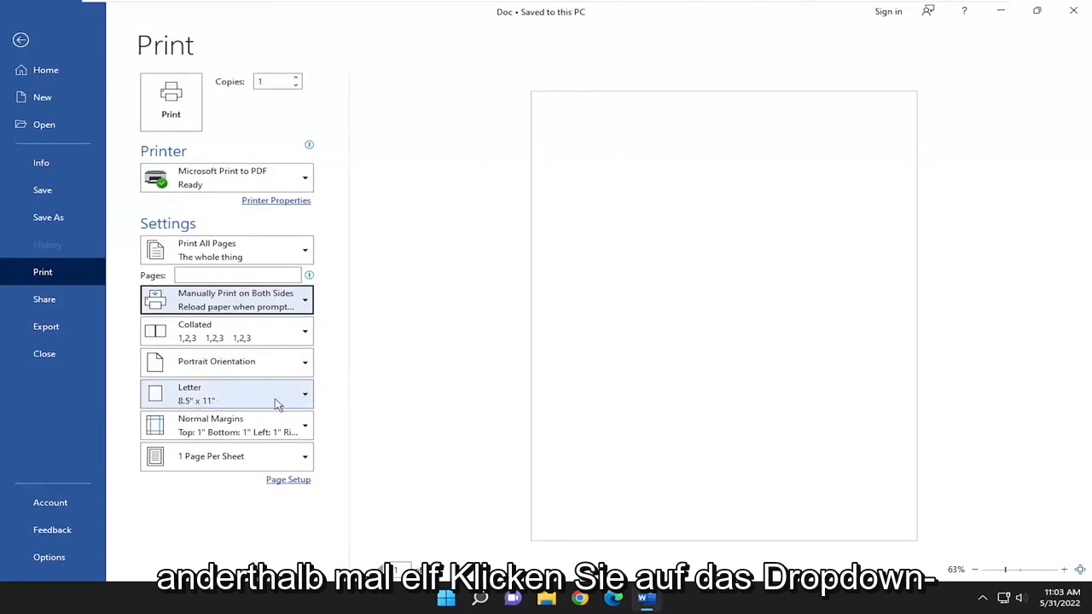
Change the paper size from Letter to A4 (8.27" × 11.69")
left_click(304, 392)
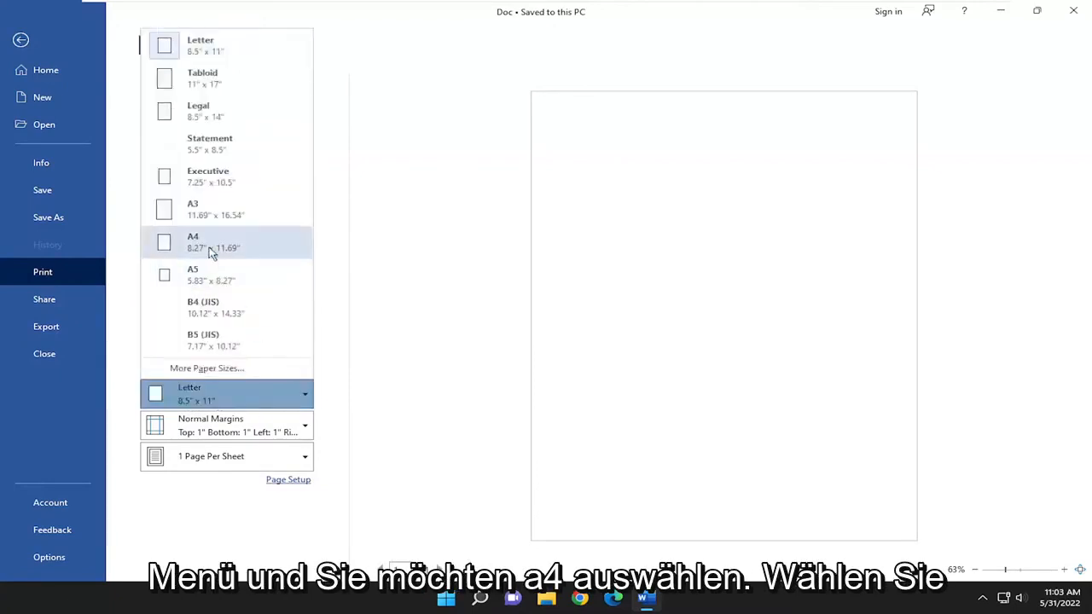
left_click(211, 243)
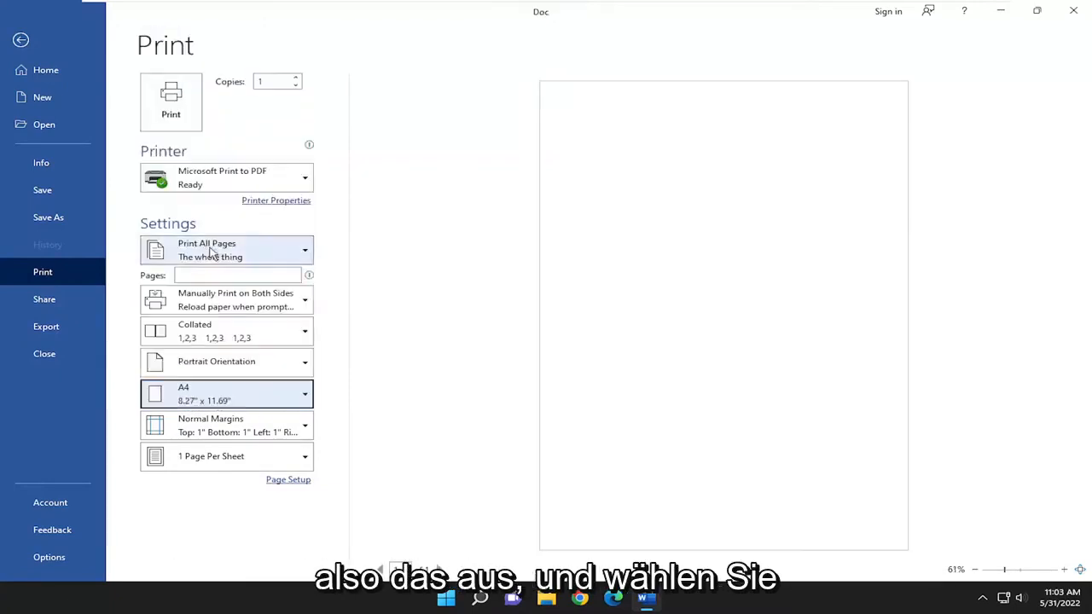